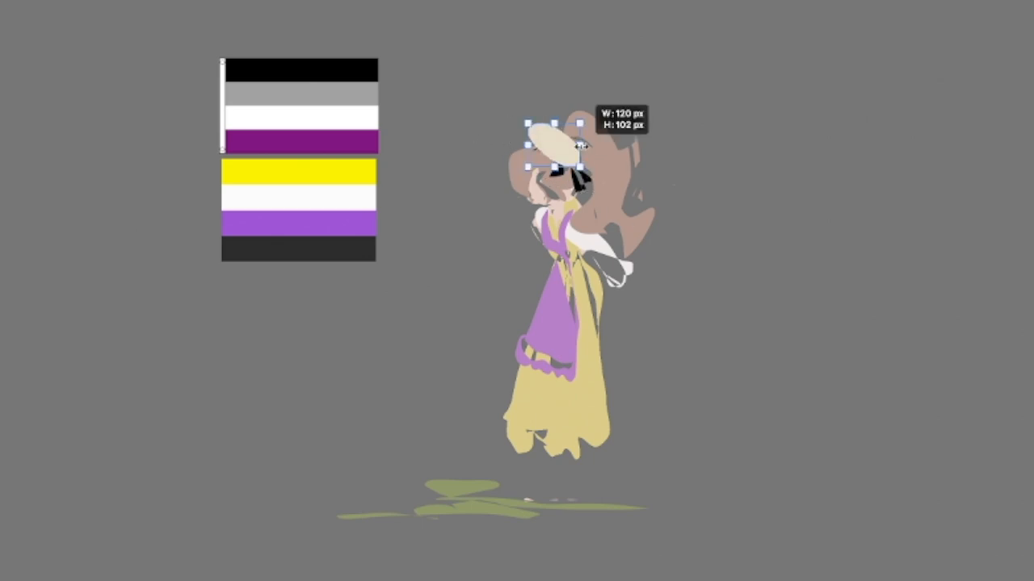
- Drag the straw hat shape to resize it on the girl's head
left_click_drag(580, 146, 565, 194)
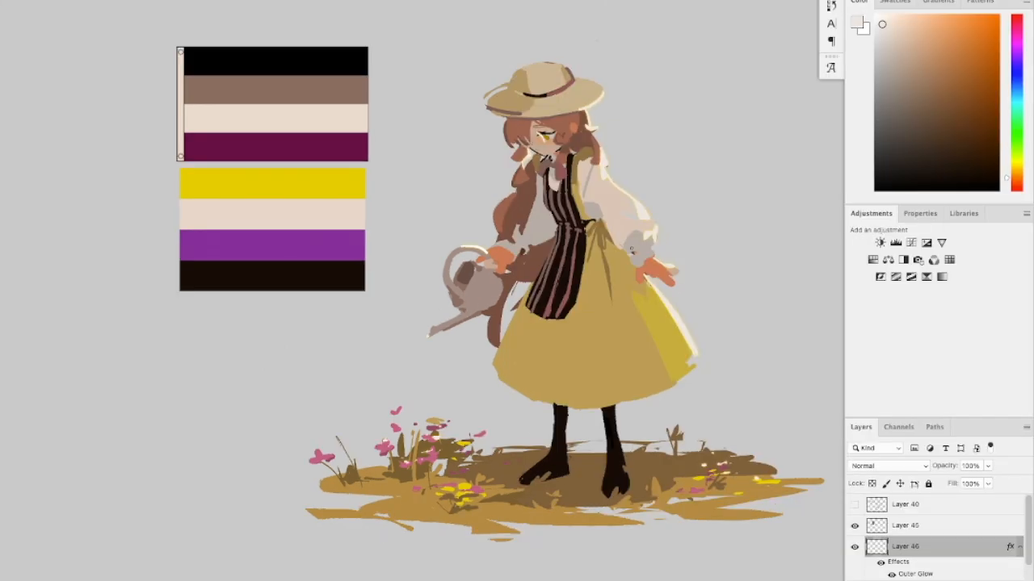
- Hide all panels to view the finished girl-with-watering-can painting alone
key("Tab")
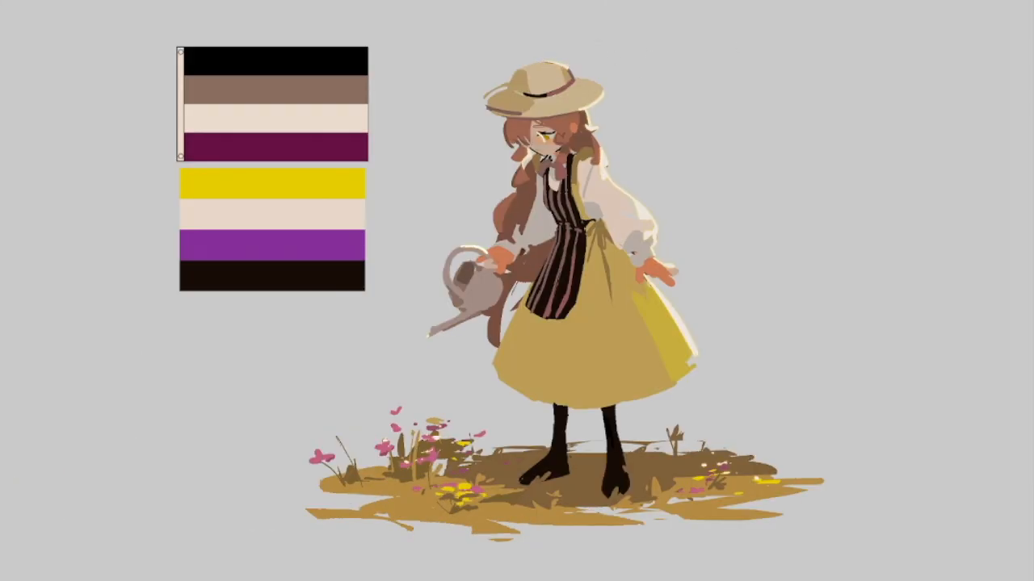